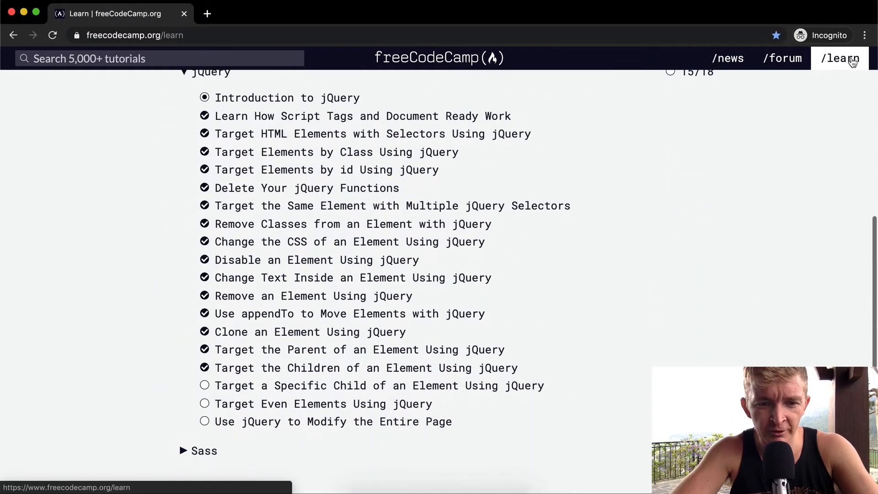
mouse_move(452, 385)
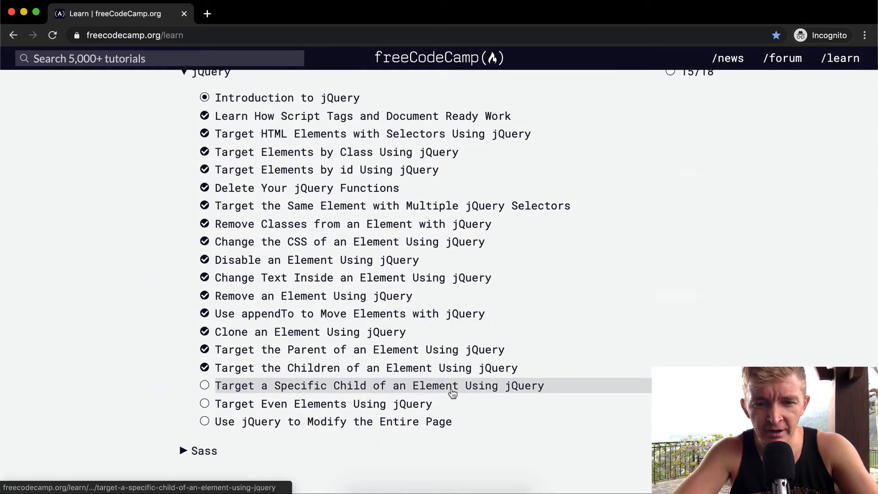
Step: Open the 'Target a Specific Child of an Element Using jQuery' challenge from the jQuery list
click(378, 385)
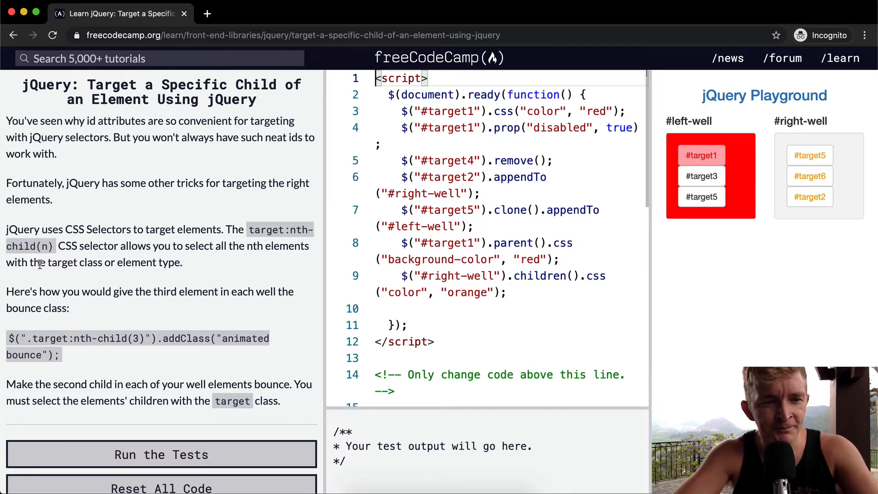
mouse_move(119, 262)
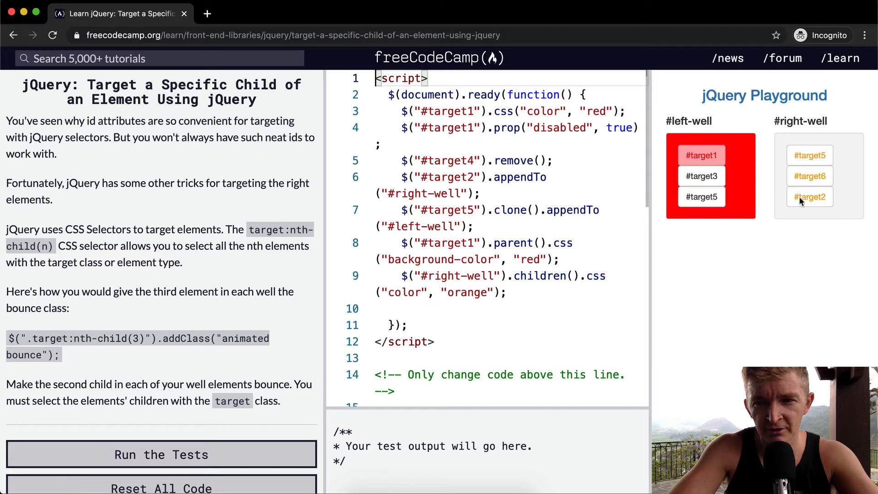
Step: Review the nth-child(3) example in the description and place the cursor on empty line 10
scroll(down, 3)
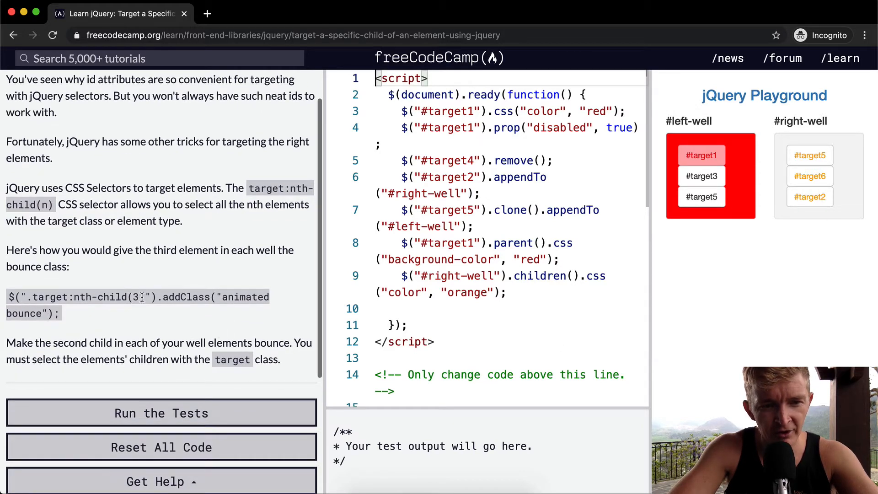
double_click(137, 296)
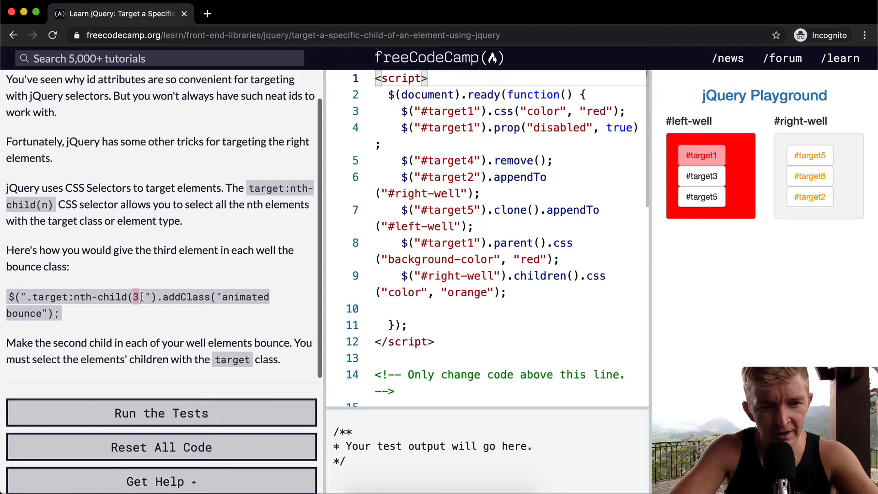
click(161, 412)
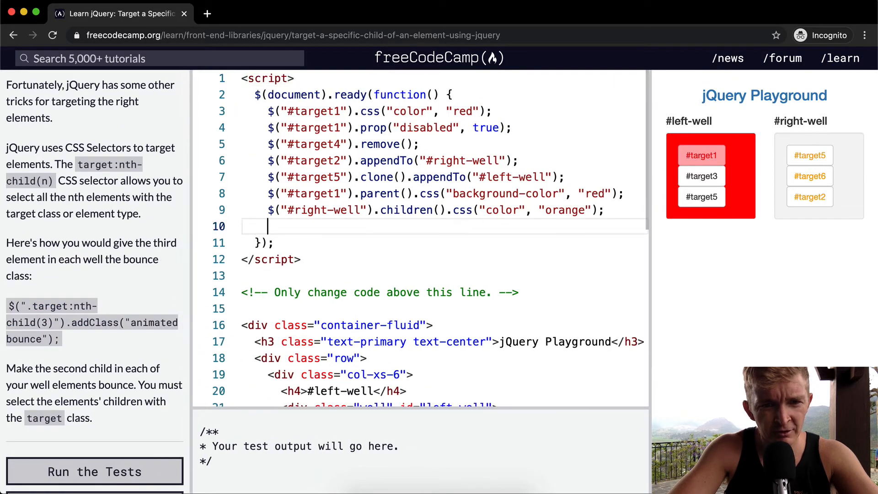
Step: Write $(".target:nth-child(2)").addClass("animated bounce"); on line 10 and run the tests
text($(".target:nth-child(3)").addClass("animated bounce");)
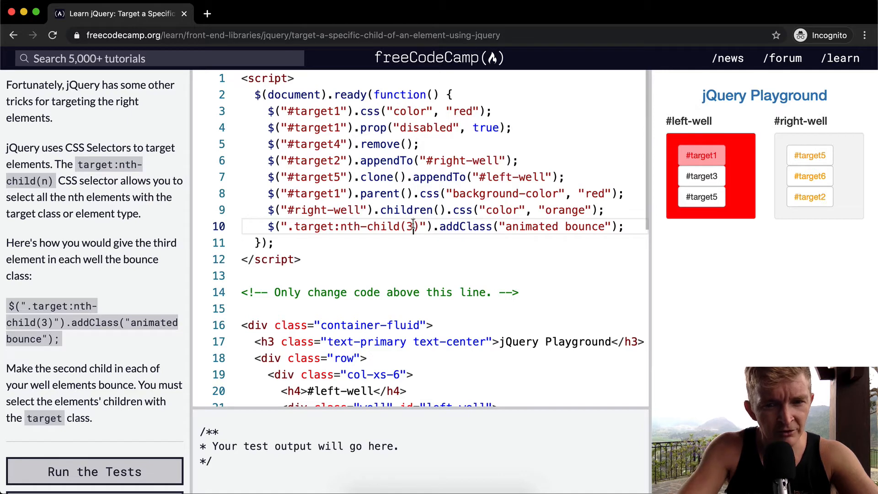
text(2)
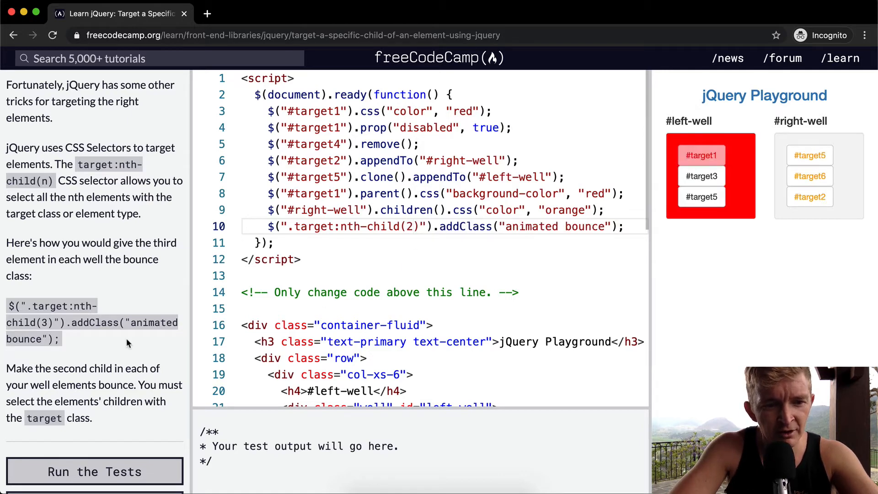
mouse_move(133, 409)
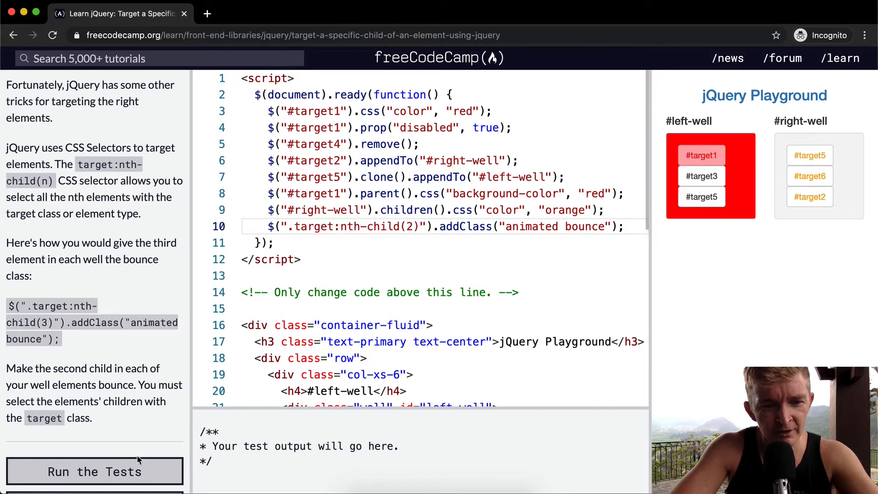
click(94, 470)
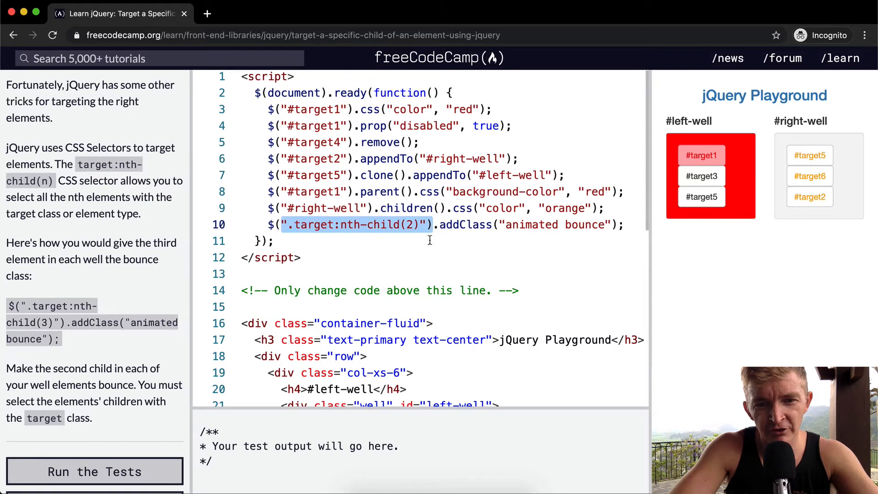
Step: Search the editor for "target" to see which well buttons carry the target class
scroll(down, 3)
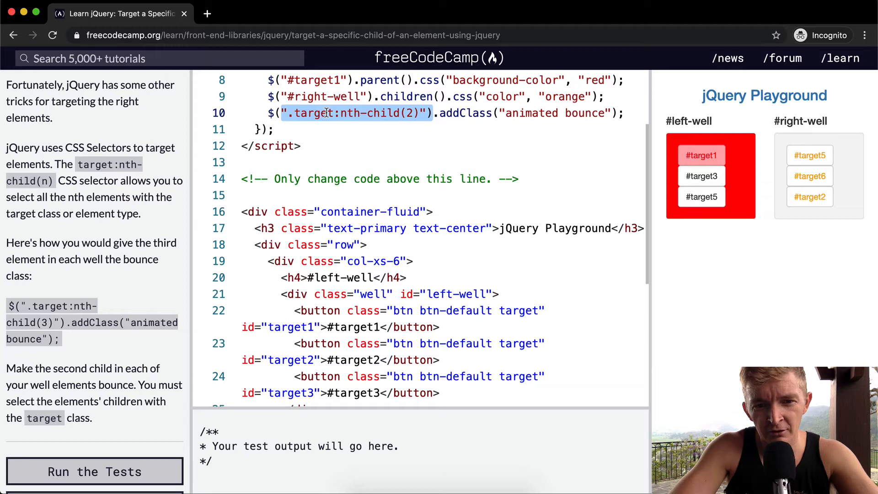
click(335, 294)
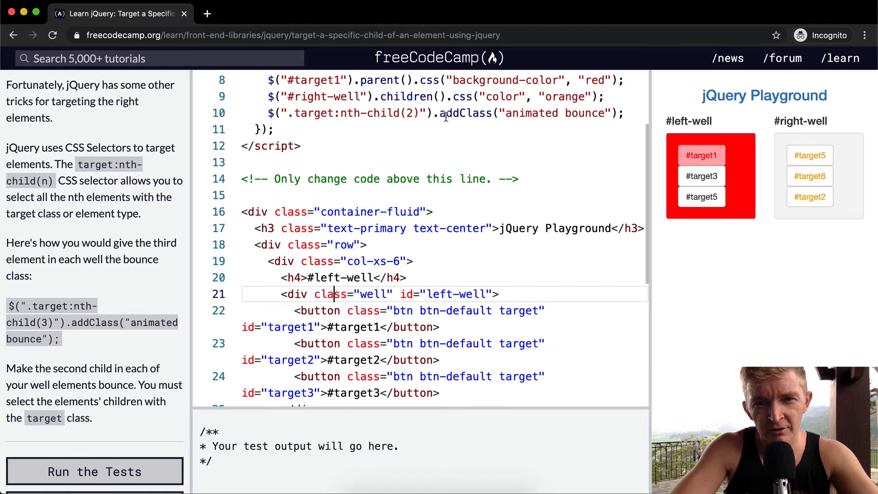
mouse_move(147, 280)
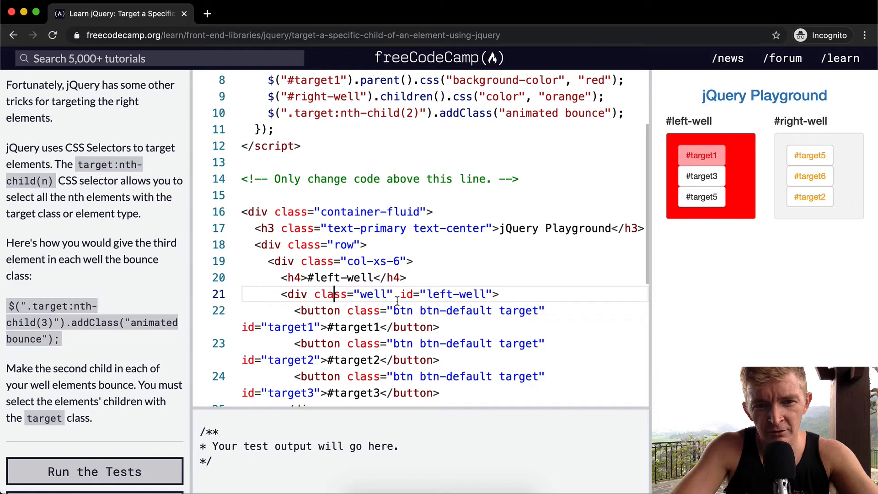
text(target)
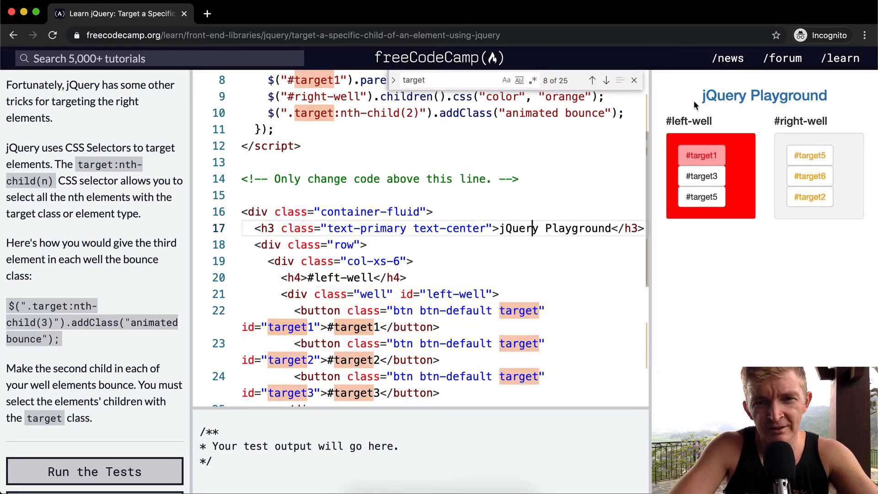
mouse_move(635, 80)
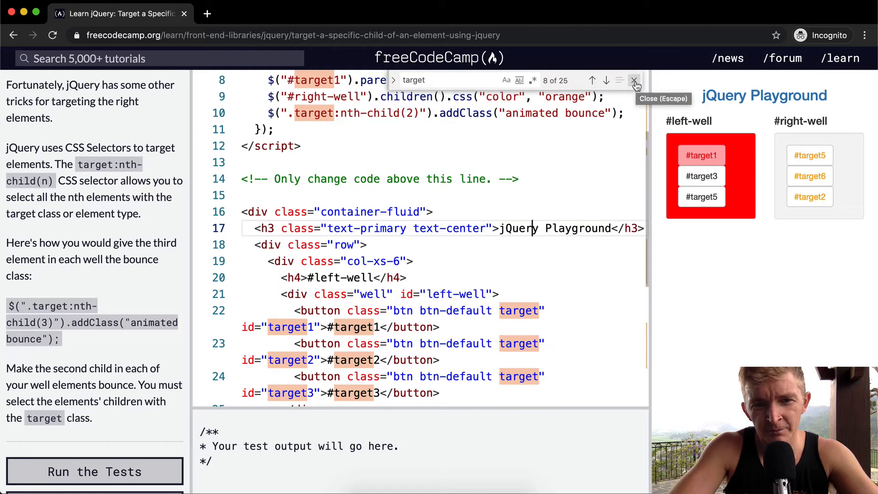
Step: Refactor into let targetChildren = $(".target:nth-child(2)"); with targetChildren.addClass("animated bounce"); and begin a console.log line
click(634, 81)
text(let = targetC)
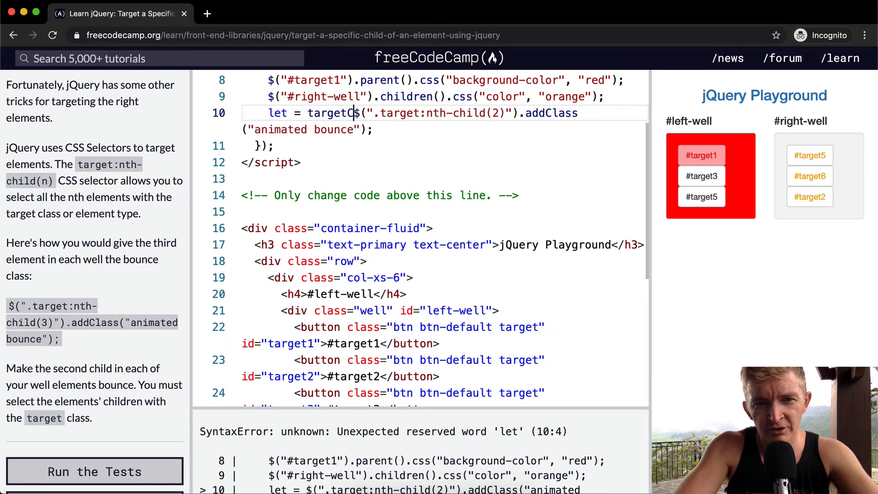
key(Backspace)
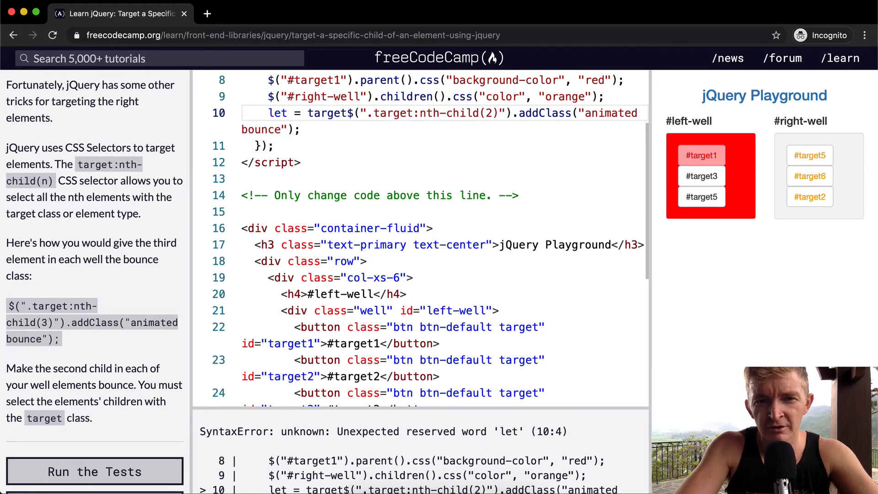
text(Children =)
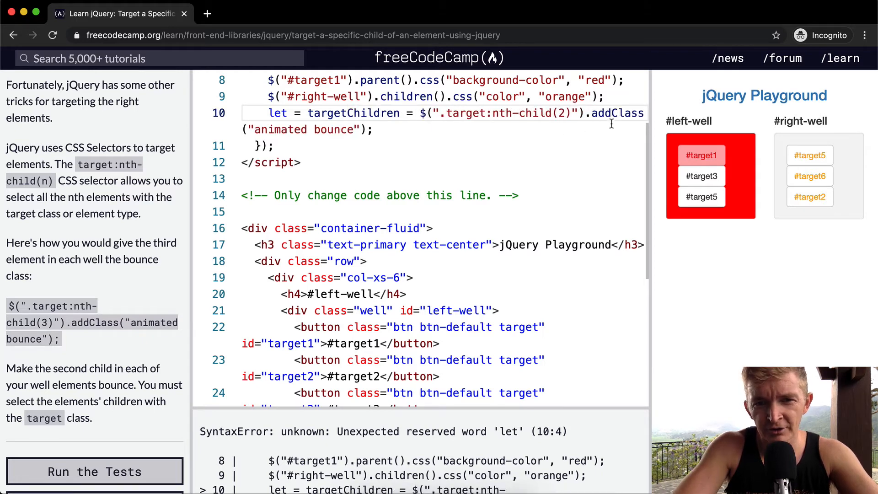
text(t)
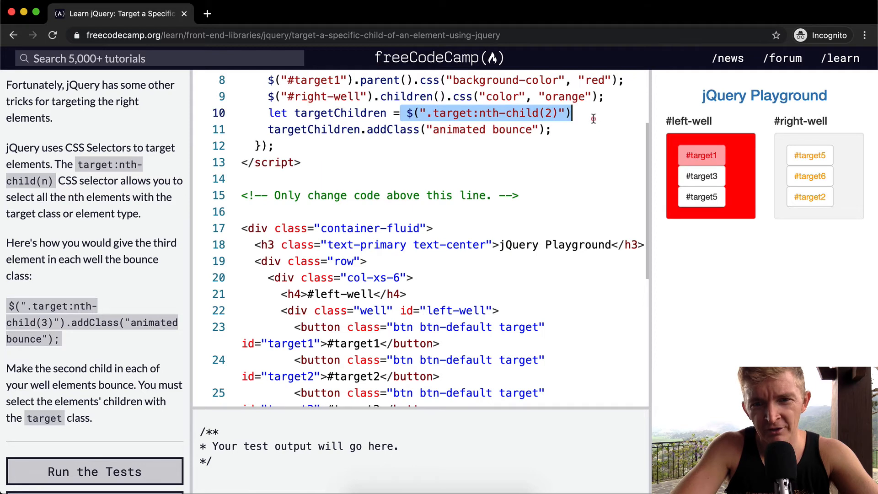
text(console.log(target)
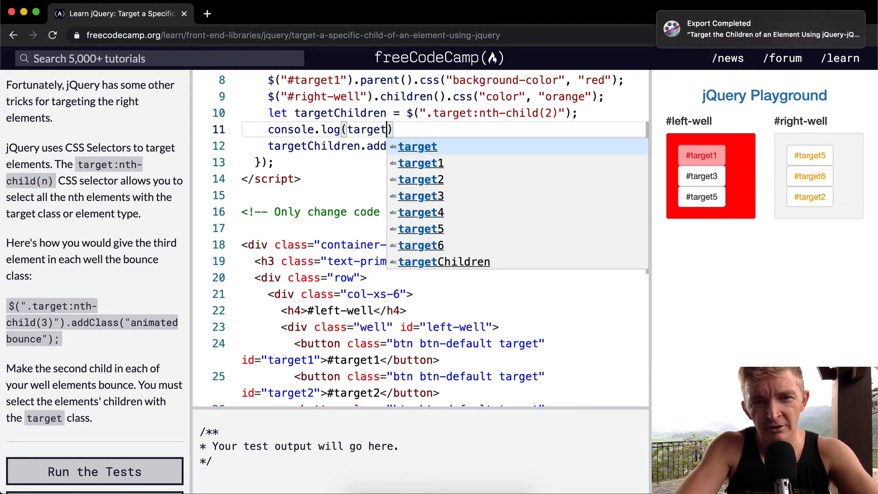
Step: Log targetChildren, restore the :nth-child(2) selector after testing, and run the tests to pass
text(Children);)
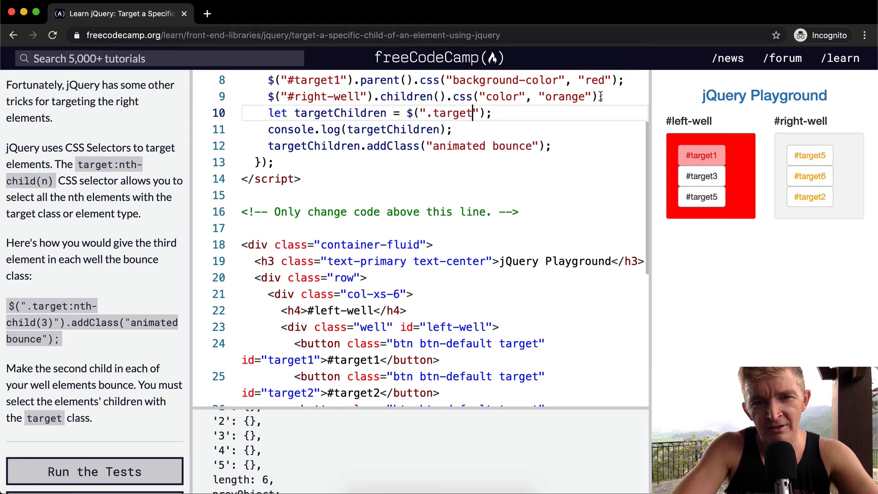
text(:nth-child(2))
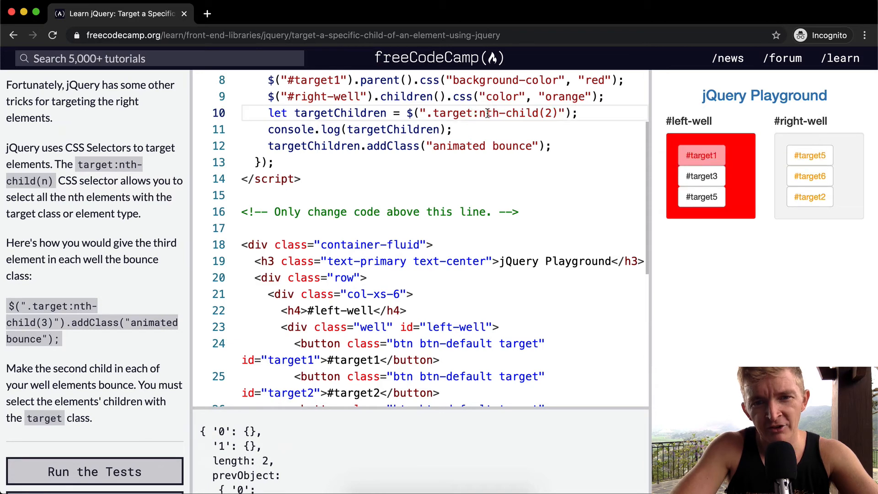
drag(433, 113, 551, 113)
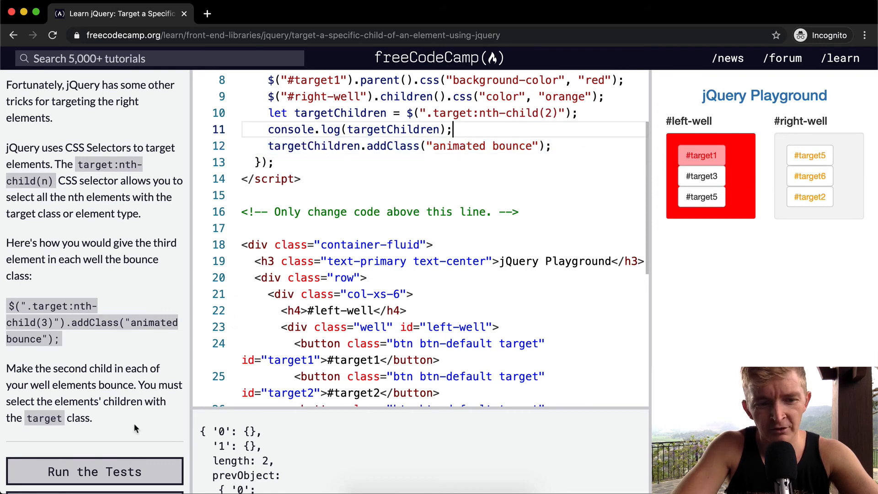
click(94, 471)
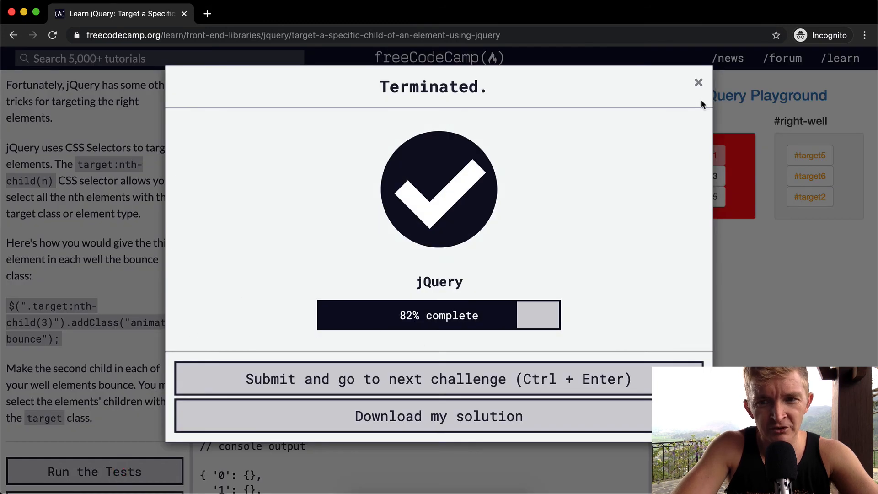
click(698, 83)
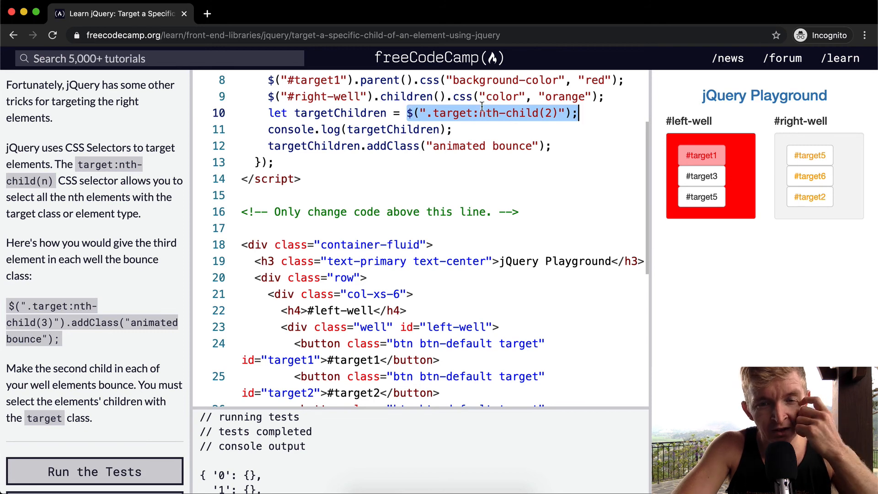
mouse_move(326, 133)
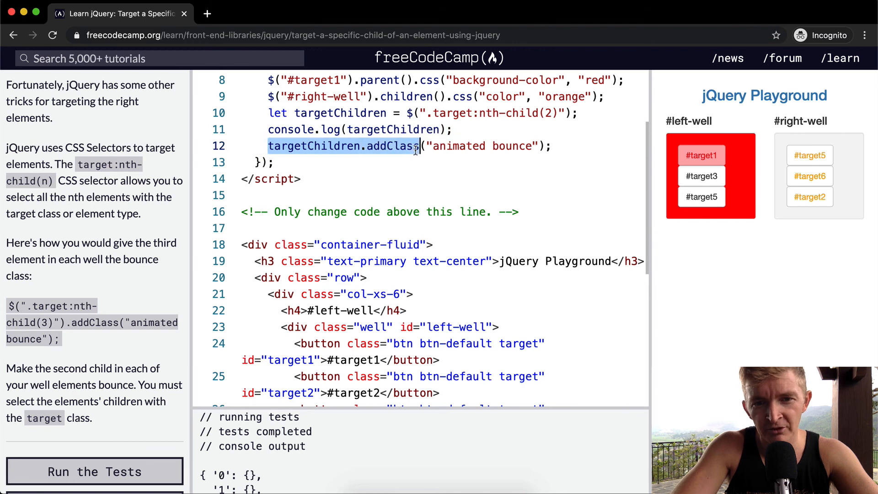
click(451, 129)
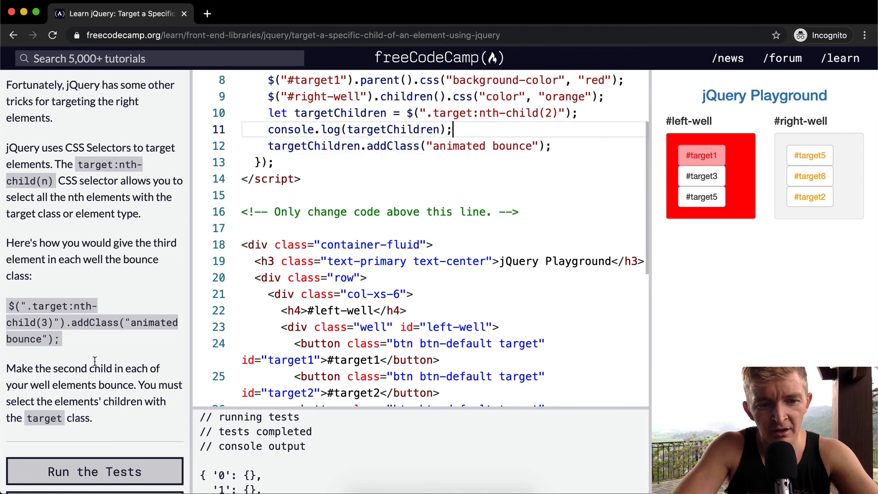
click(94, 470)
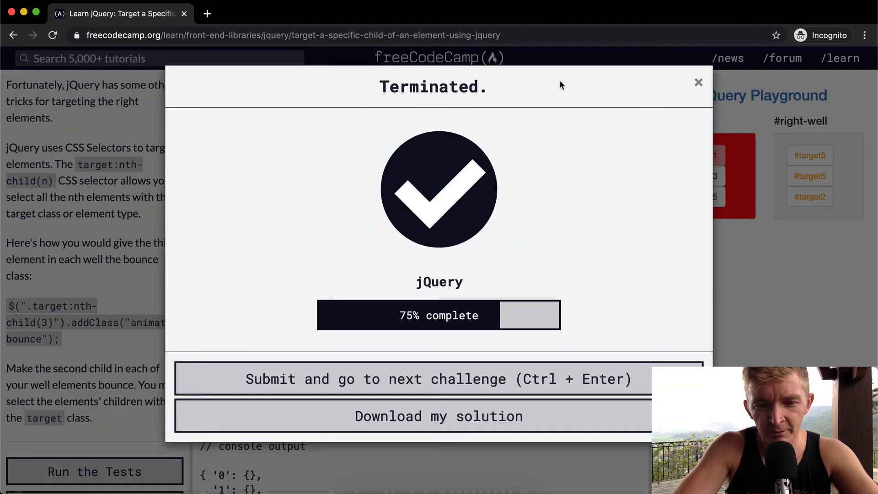